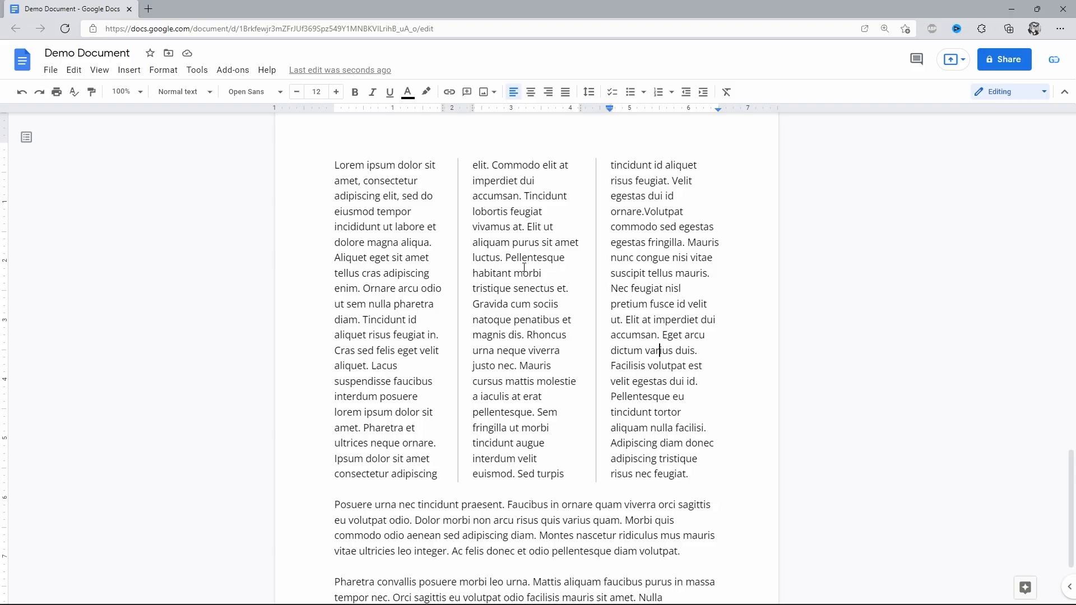
mouse_move(602, 229)
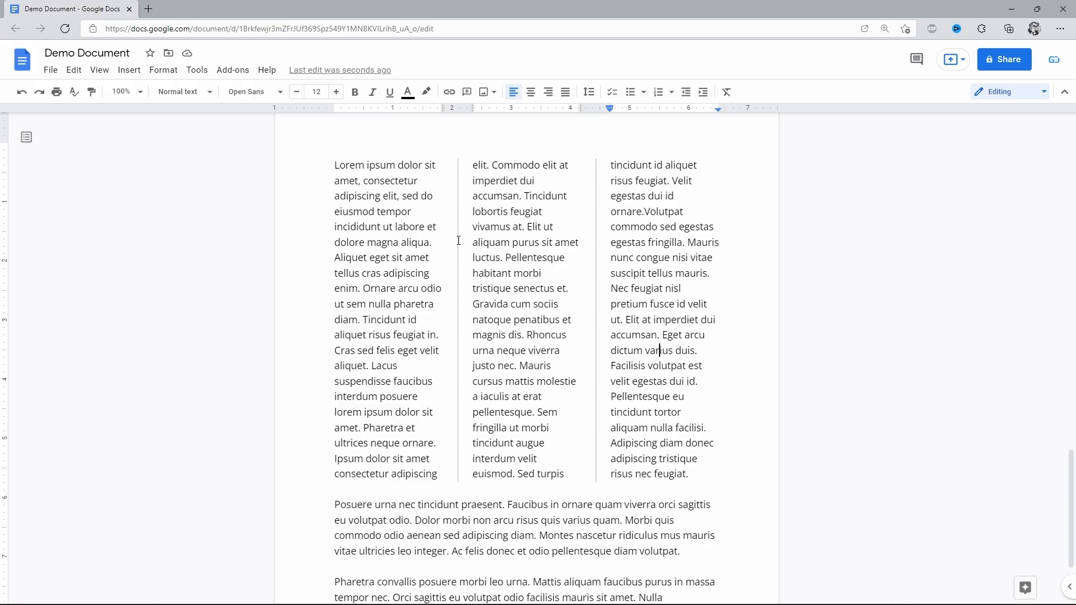
Revert the first Lorem ipsum paragraph from three columns to a single column.
left_click(163, 70)
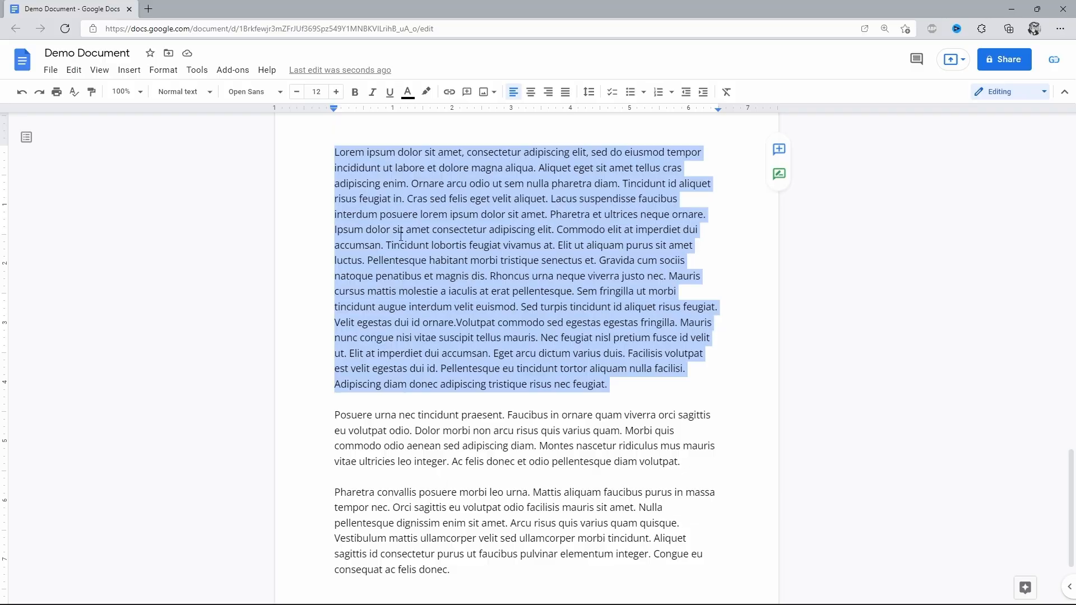
mouse_move(163, 69)
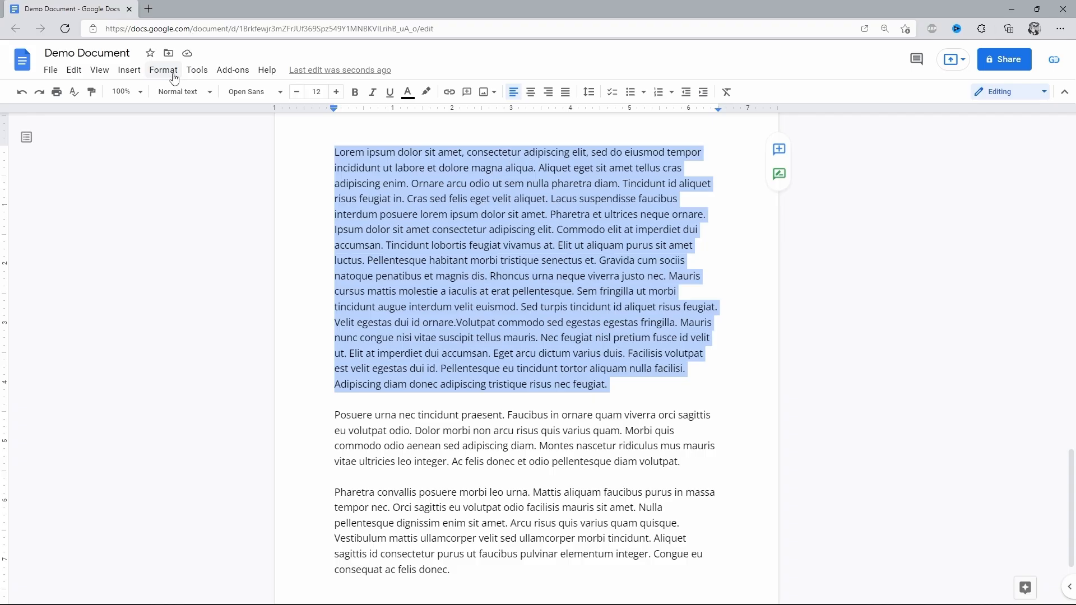
Apply the two-column preset from Format > Columns to the first paragraph.
left_click(163, 70)
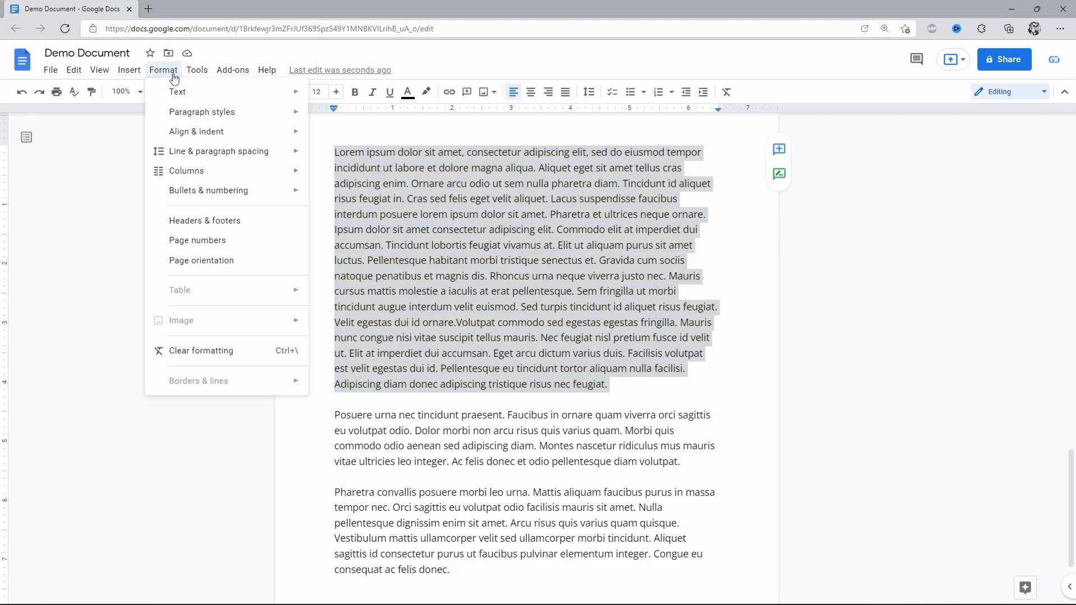
mouse_move(180, 92)
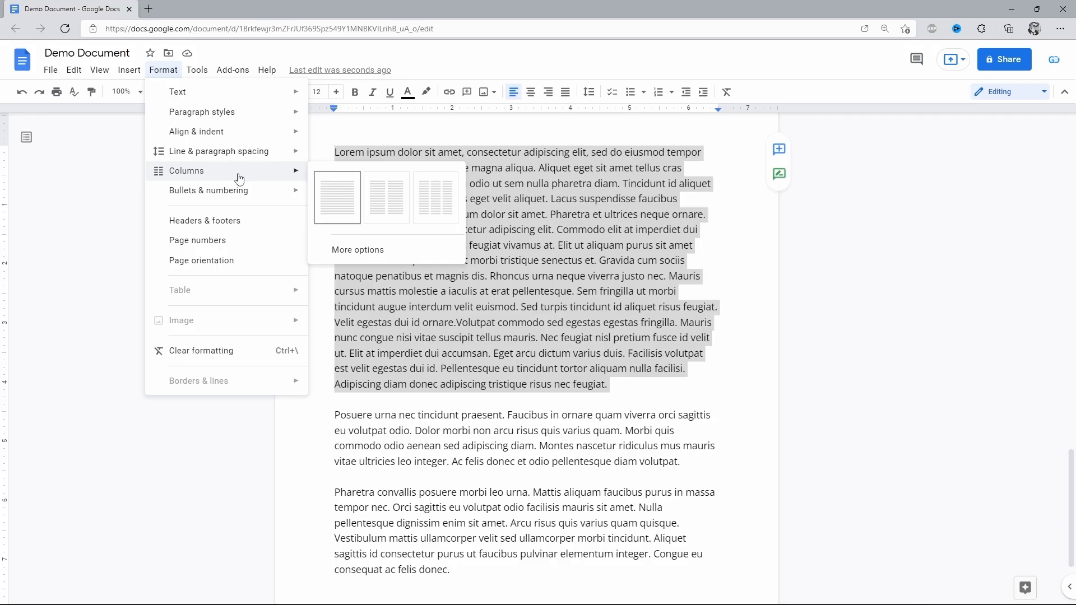
mouse_move(386, 198)
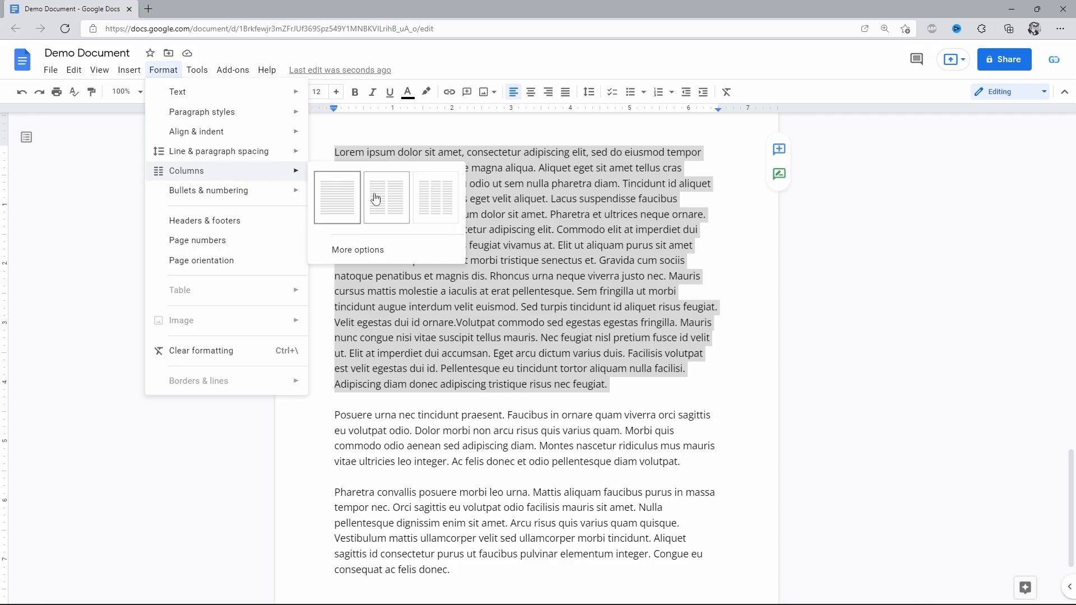
mouse_move(400, 204)
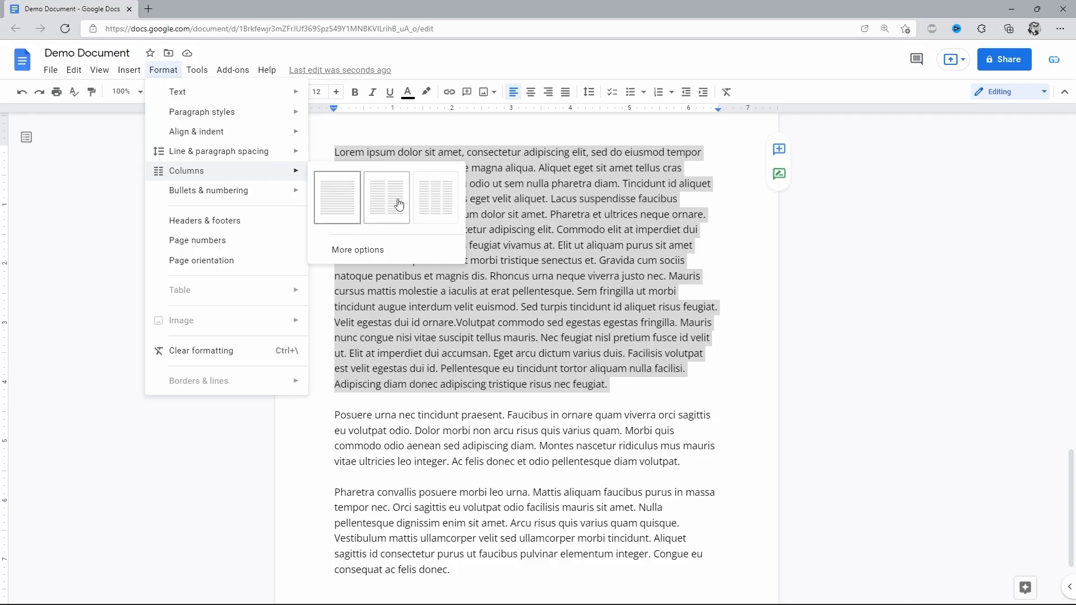
mouse_move(436, 197)
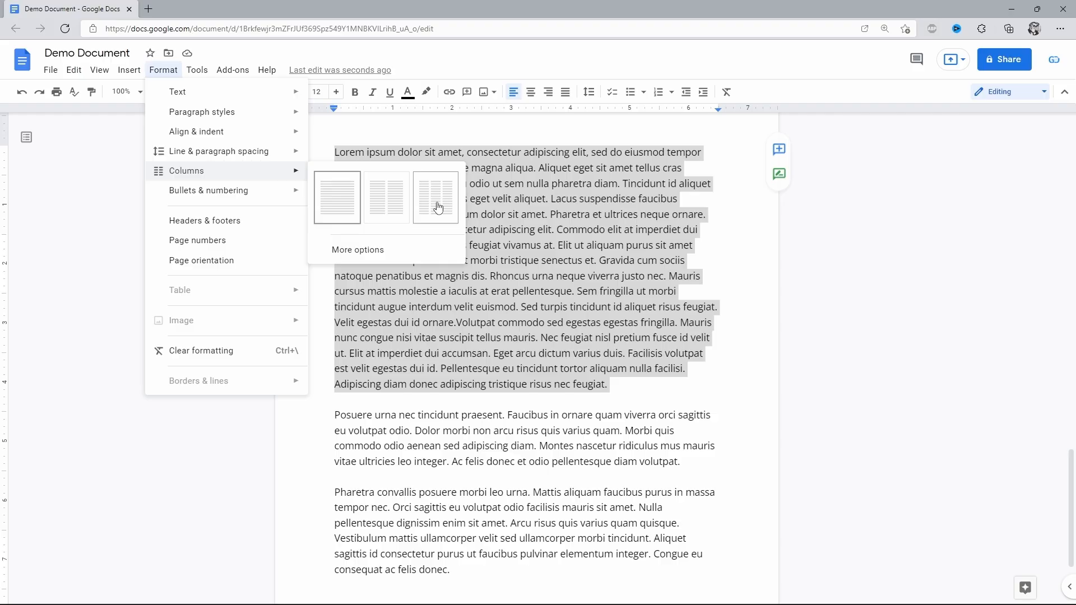
mouse_move(386, 198)
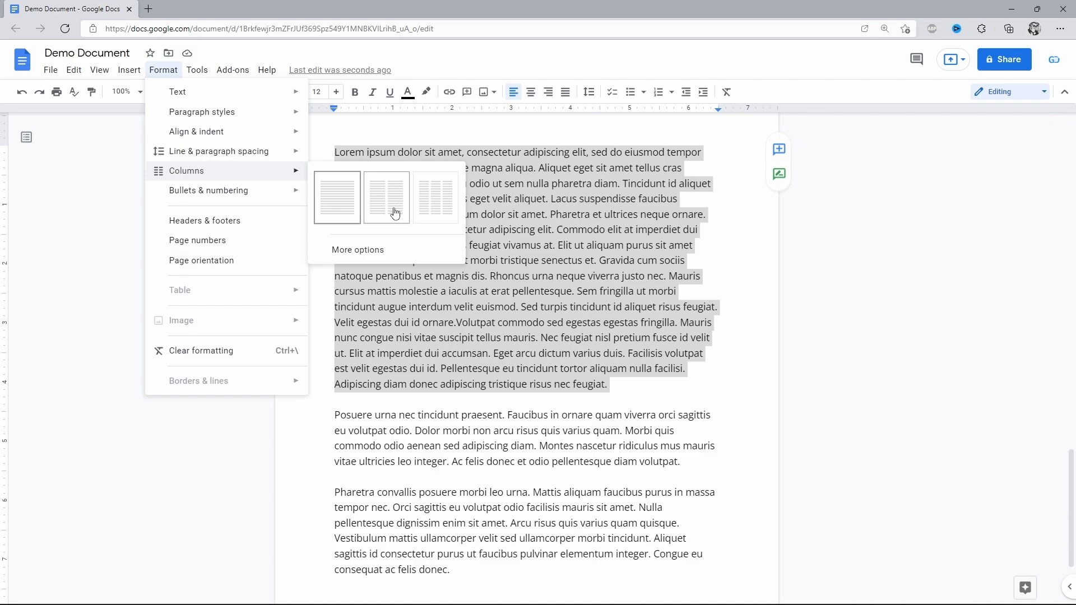
left_click(386, 197)
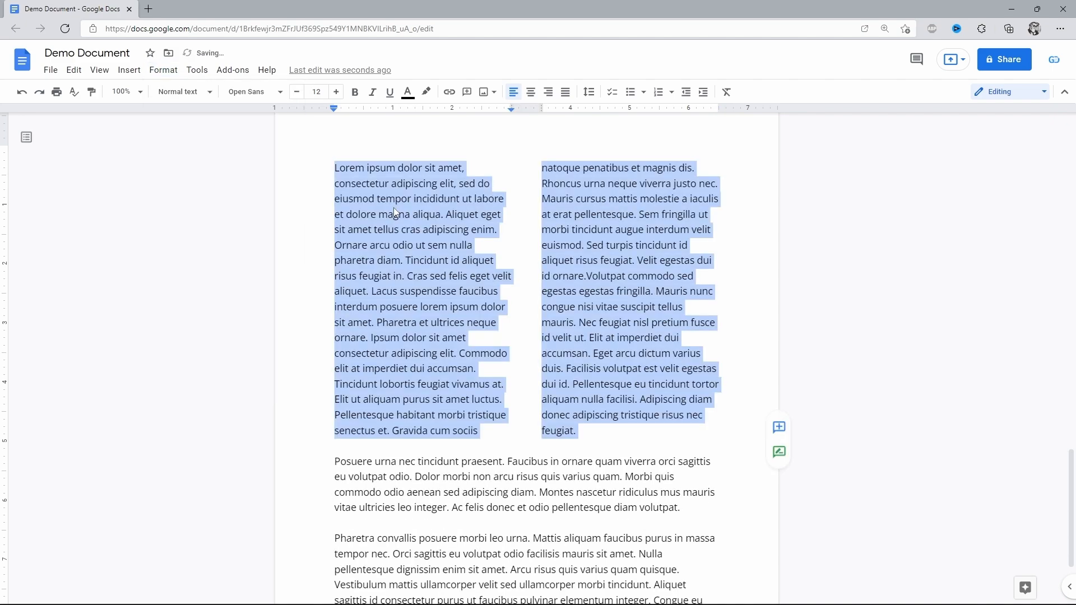
Deselect the paragraph to inspect the two-column layout.
left_click(414, 245)
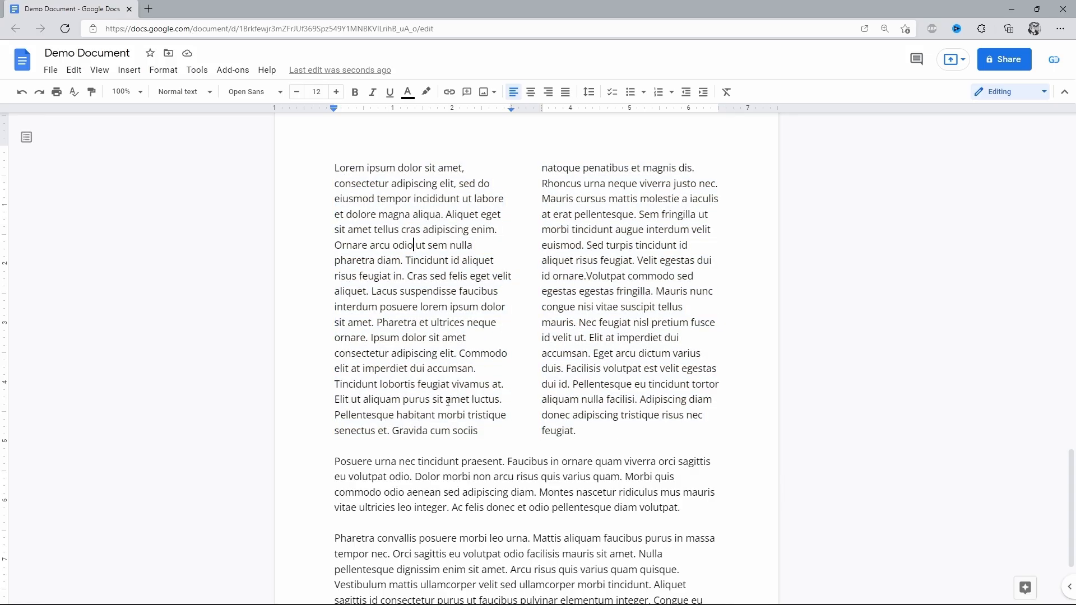
mouse_move(589, 167)
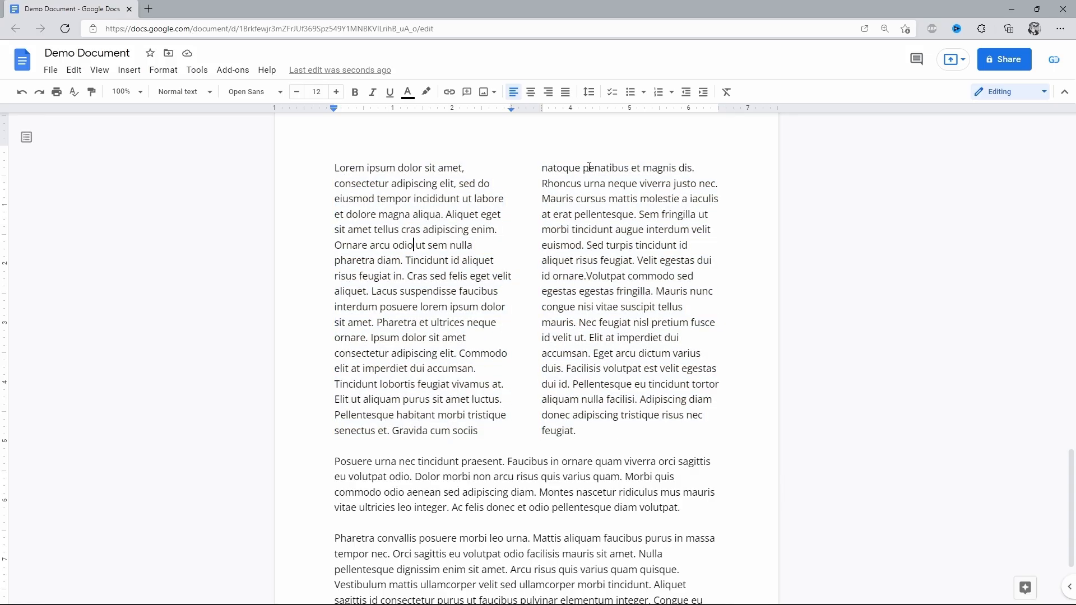
mouse_move(430, 299)
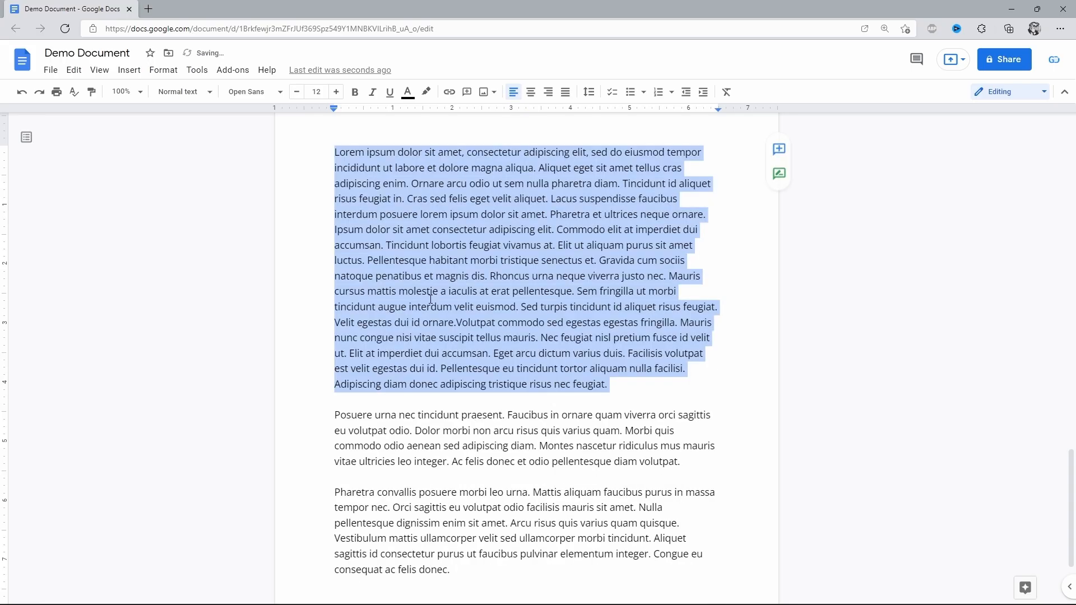
Apply the three-column preset to the paragraph and deselect to inspect it.
left_click(163, 69)
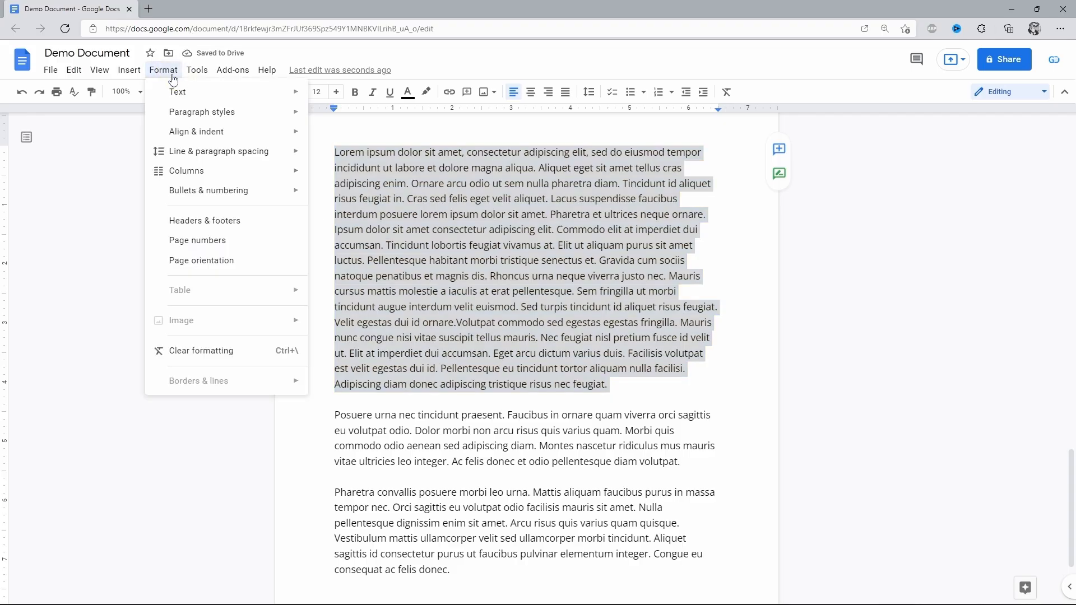
mouse_move(248, 170)
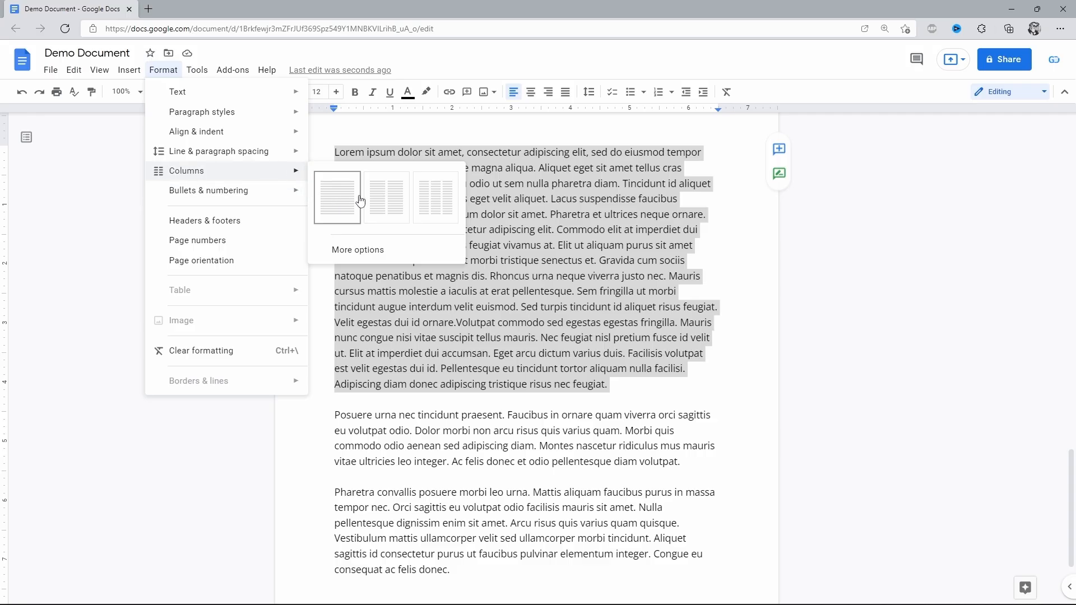
mouse_move(434, 198)
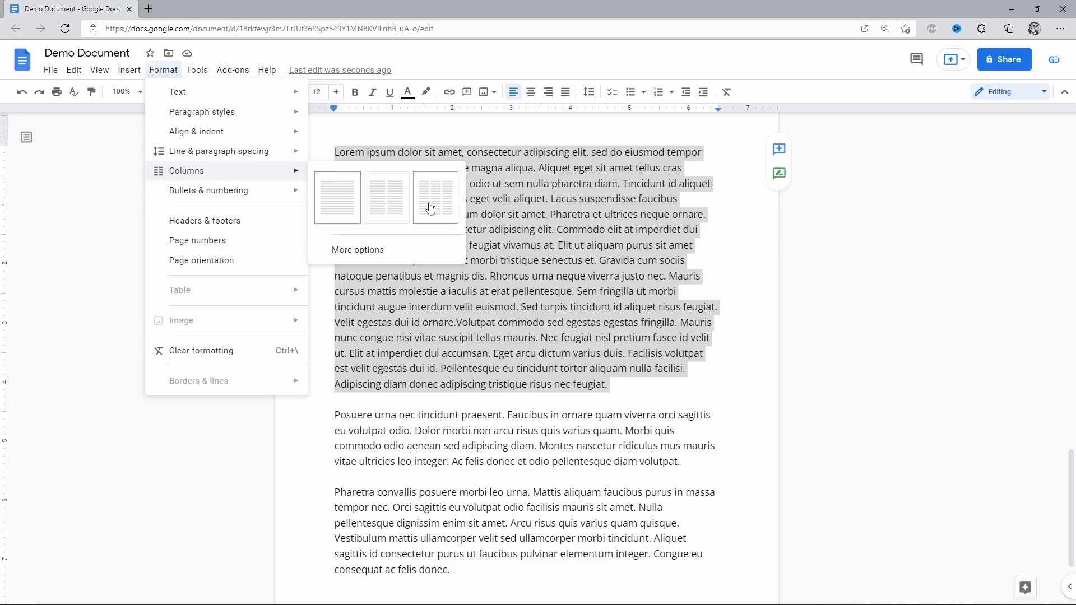
left_click(434, 198)
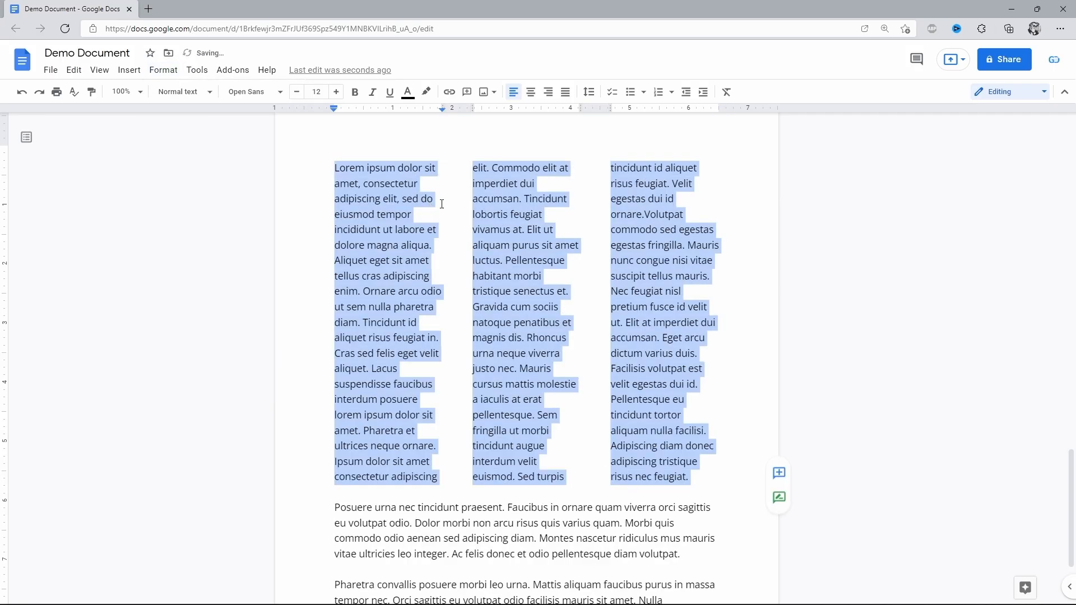
left_click(516, 229)
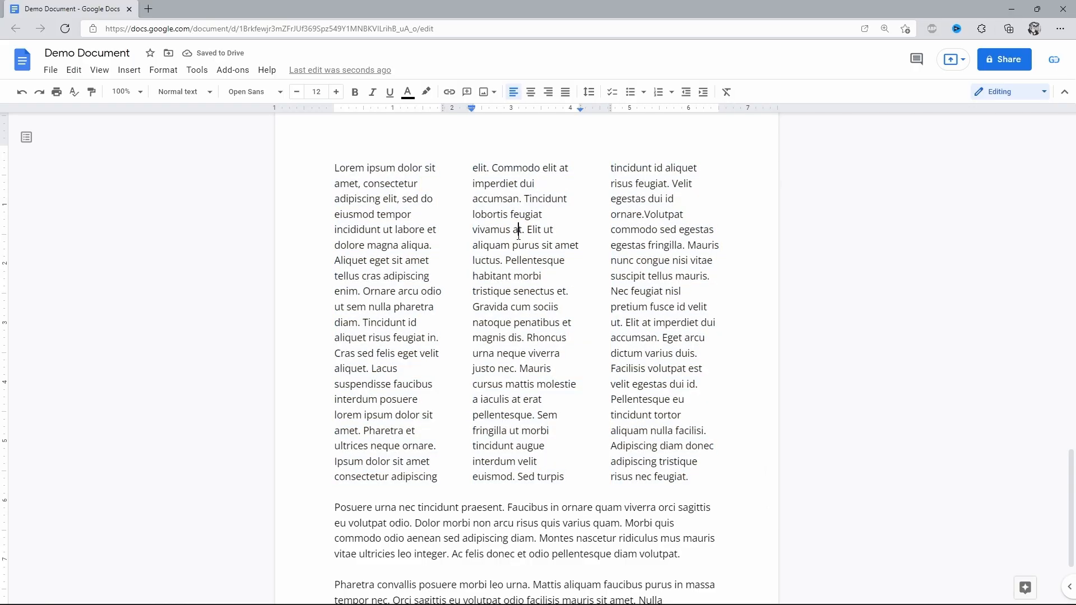
left_click(163, 69)
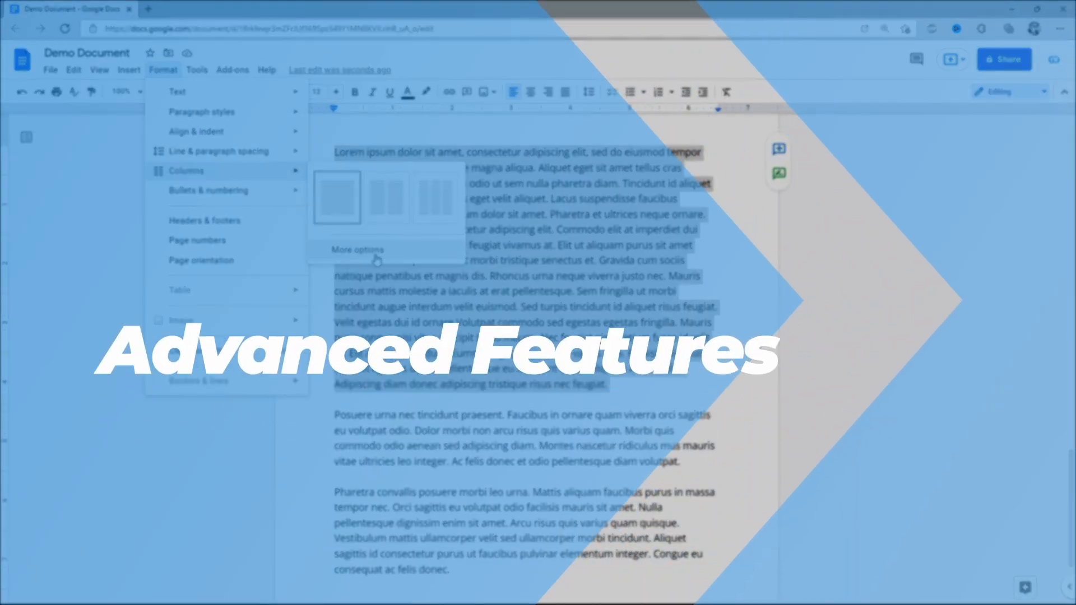
Reselect the first paragraph and bring up the Format column choices.
left_click(358, 249)
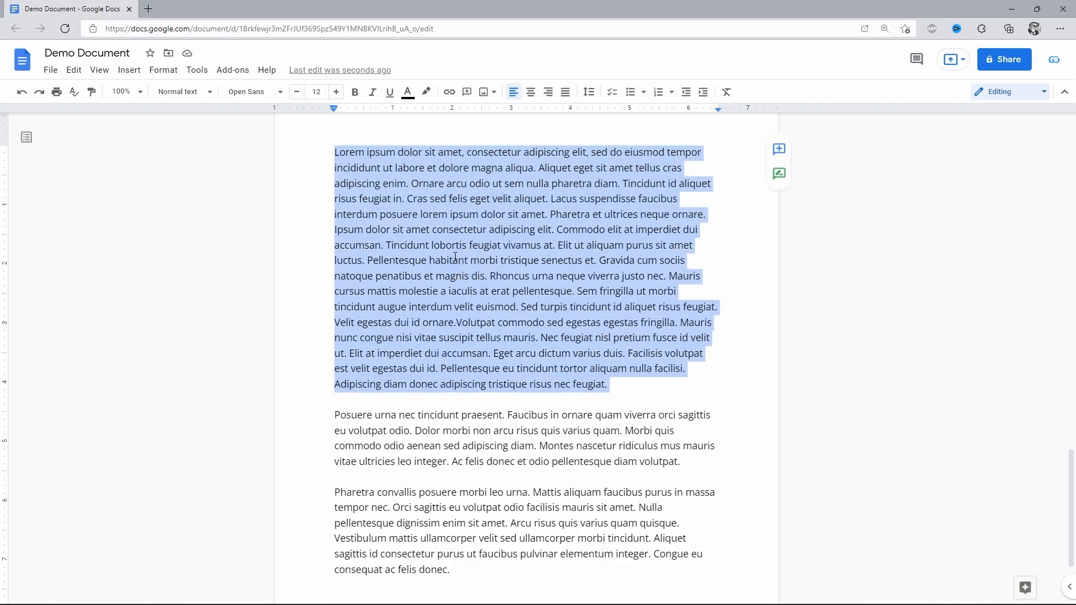
left_click(162, 69)
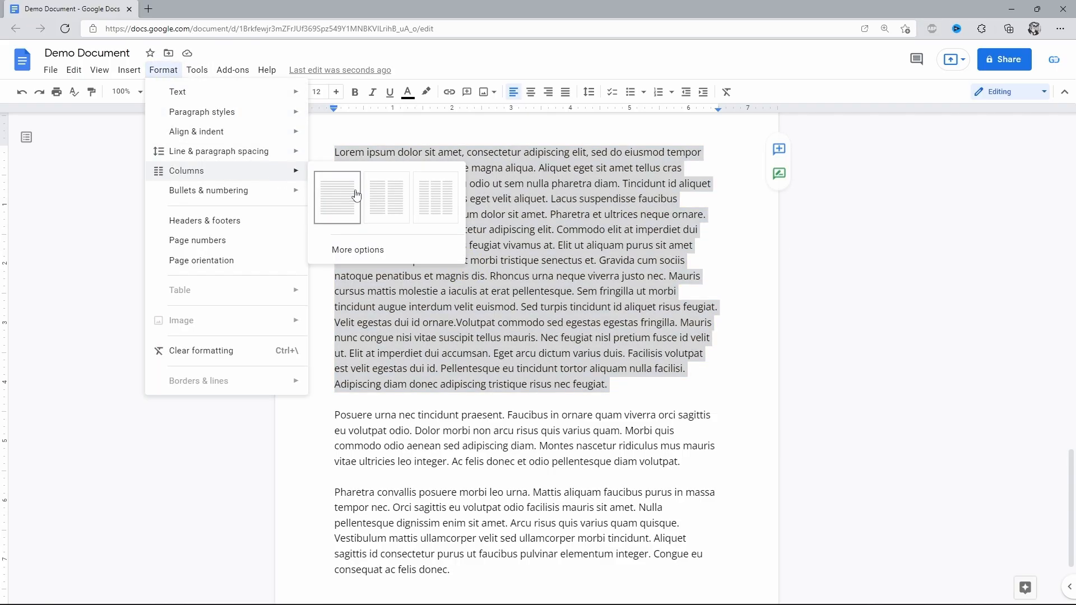
mouse_move(386, 198)
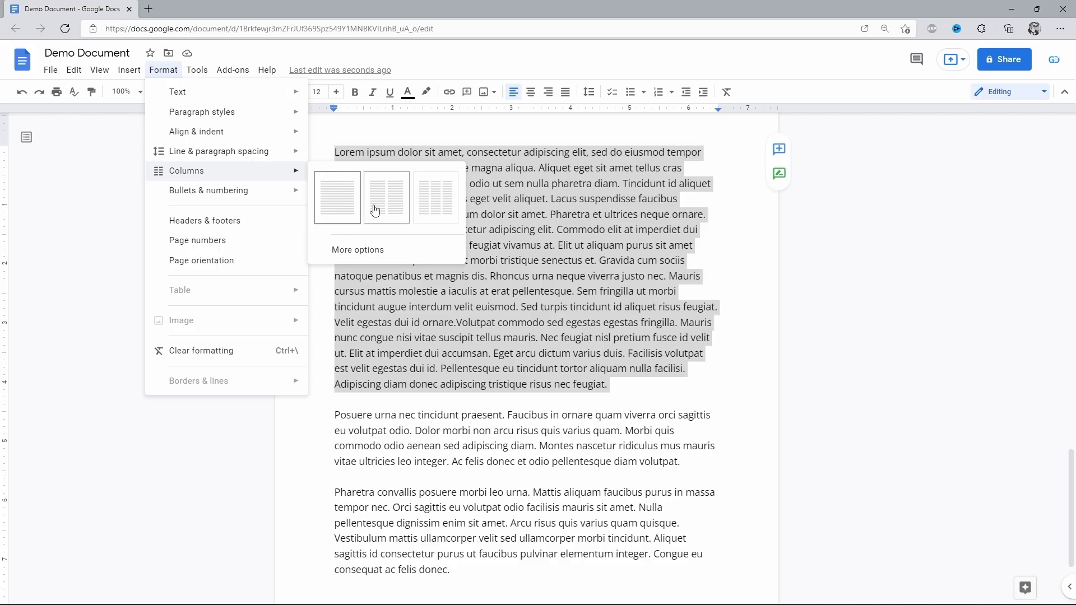
mouse_move(375, 259)
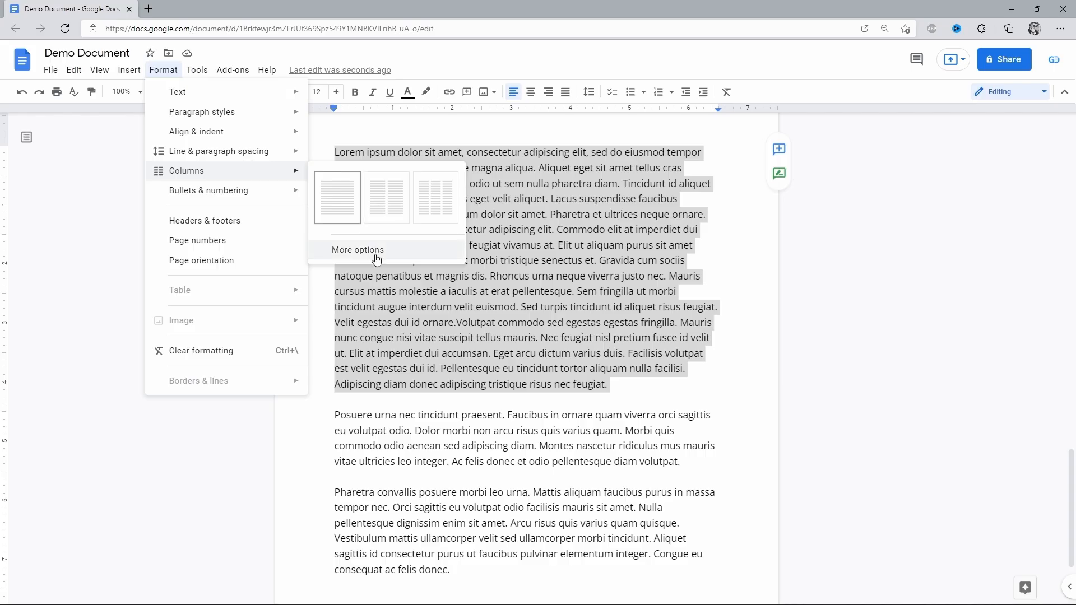
Apply column options: 3 columns, 0.3 spacing, with lines between columns.
left_click(358, 249)
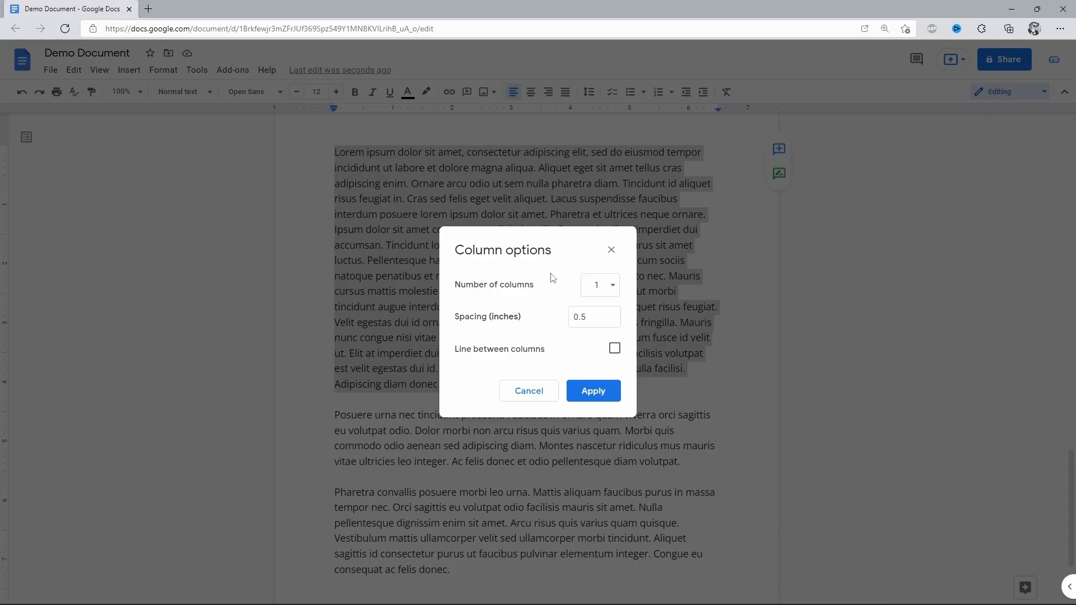
mouse_move(599, 285)
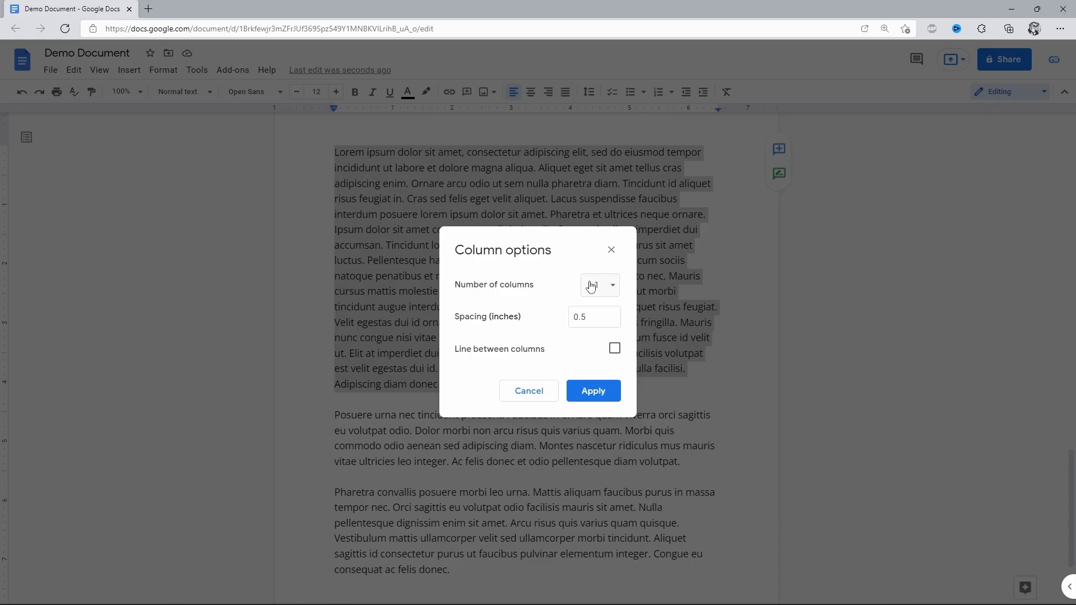
left_click(598, 284)
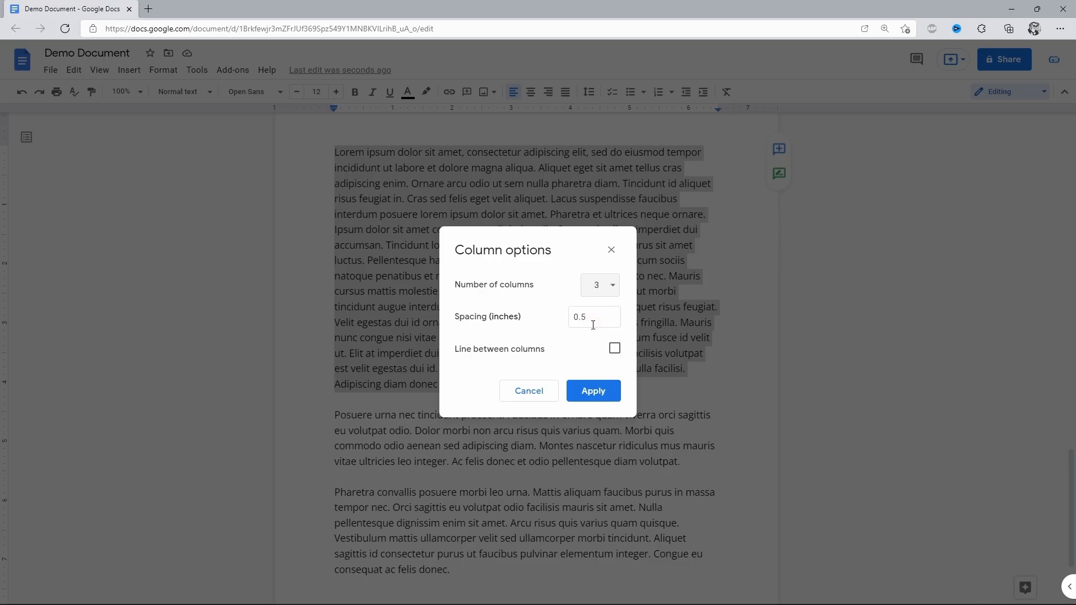
left_click(594, 316)
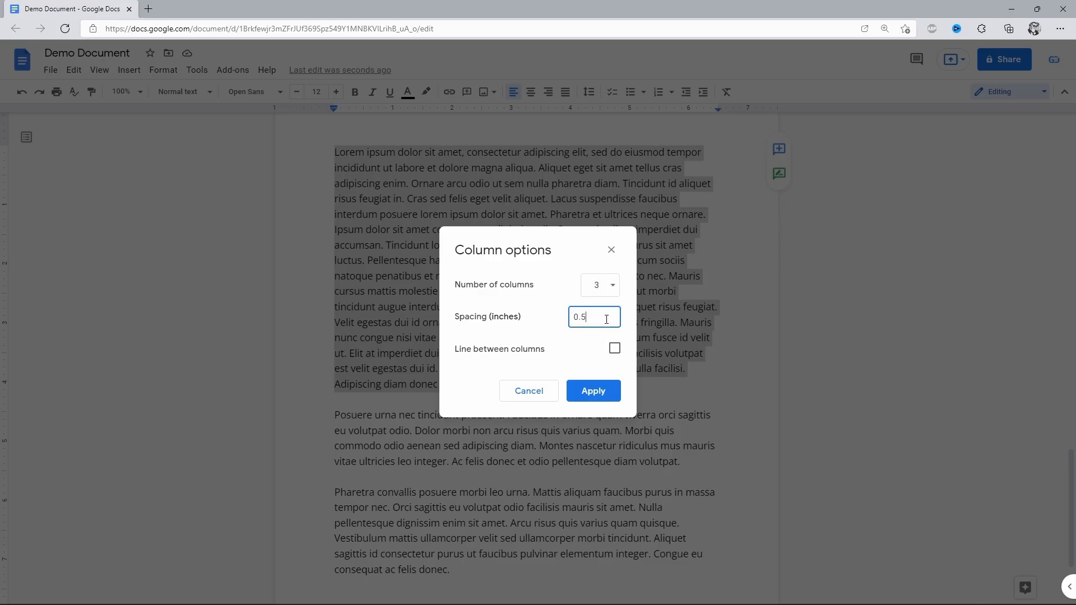
type("0.3")
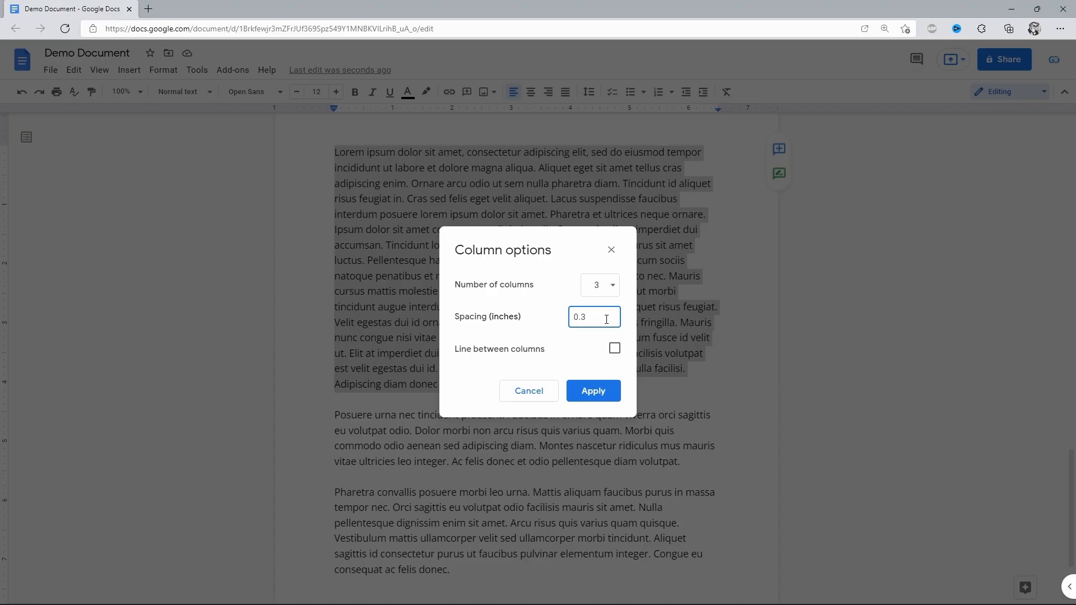
mouse_move(596, 357)
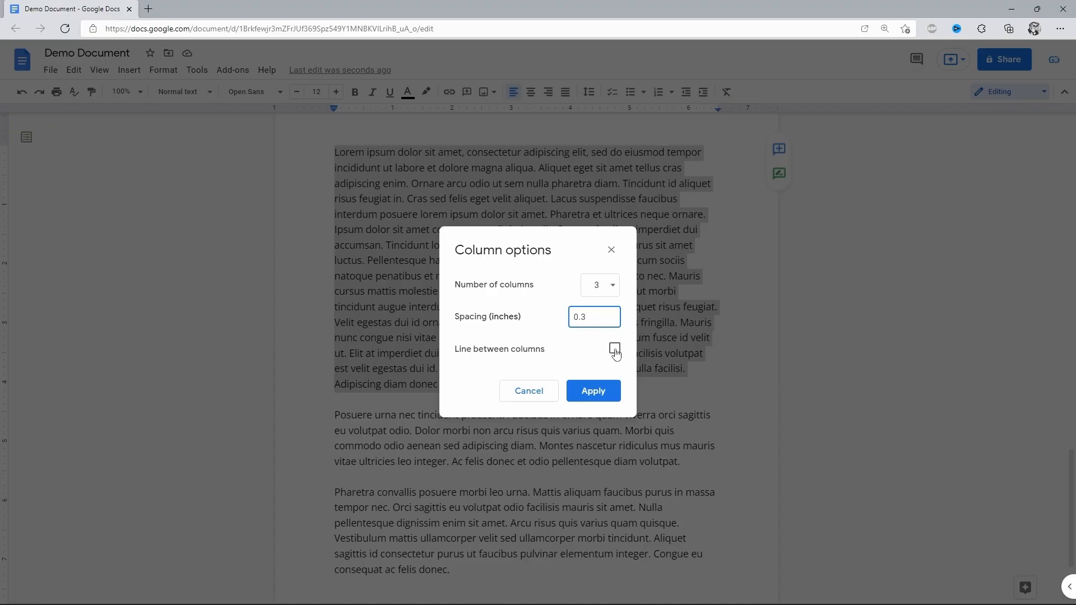
left_click(614, 350)
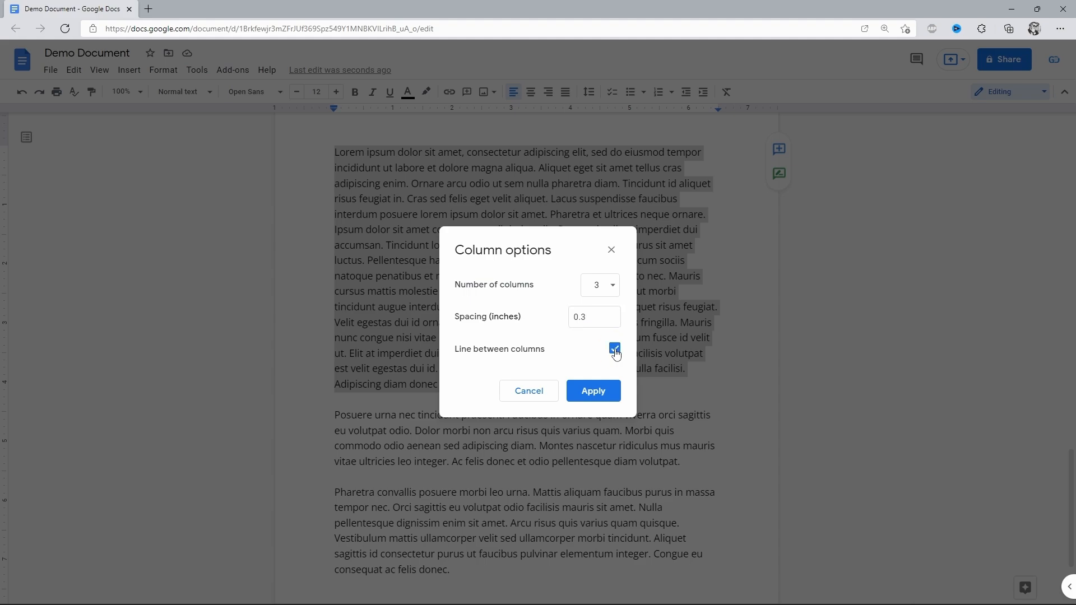
left_click(592, 391)
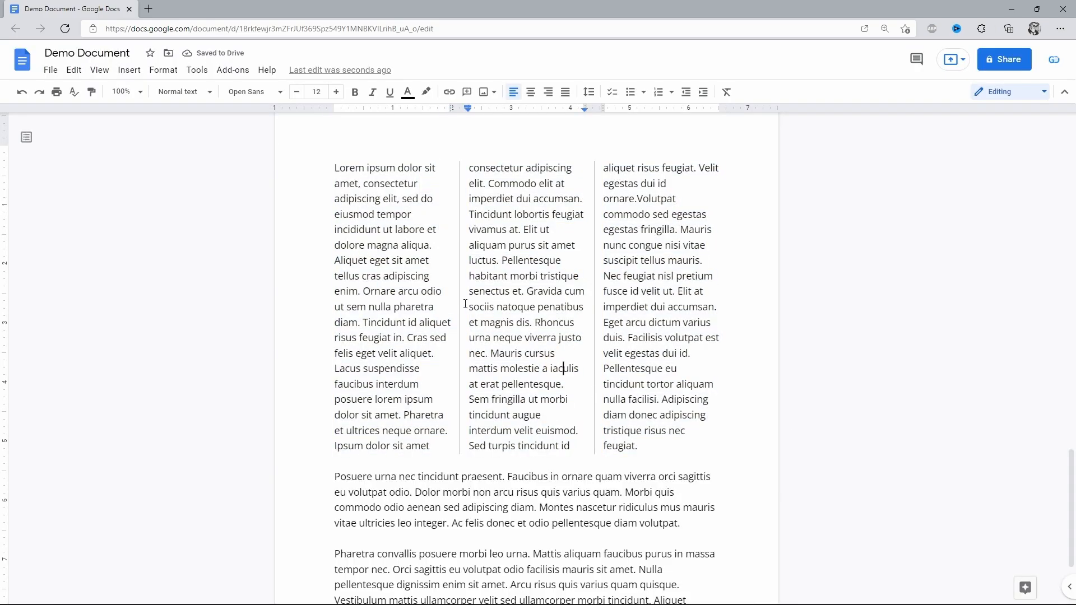
mouse_move(597, 293)
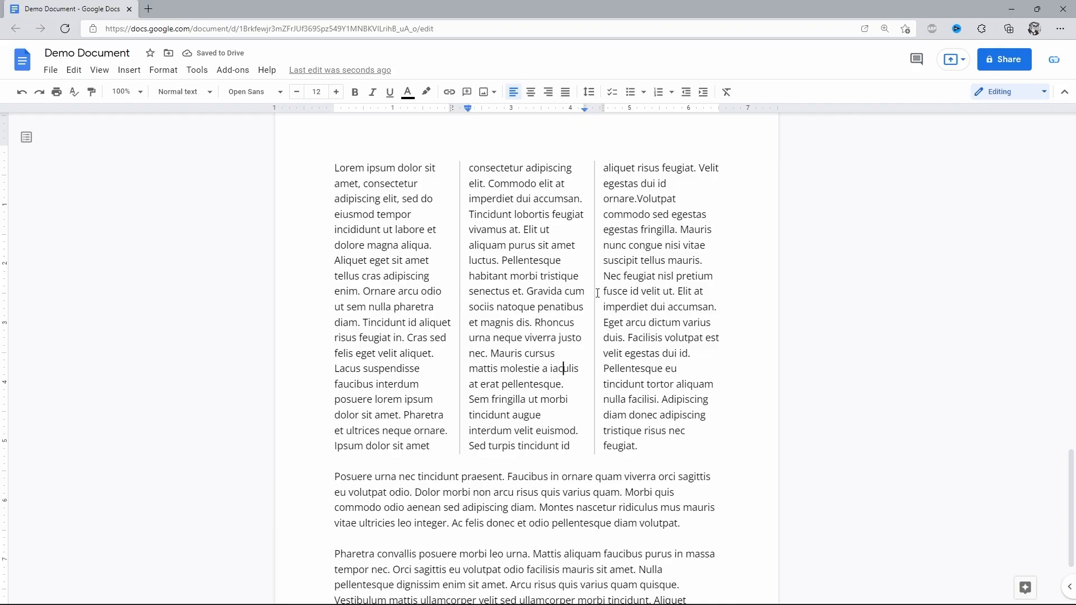
left_click(128, 69)
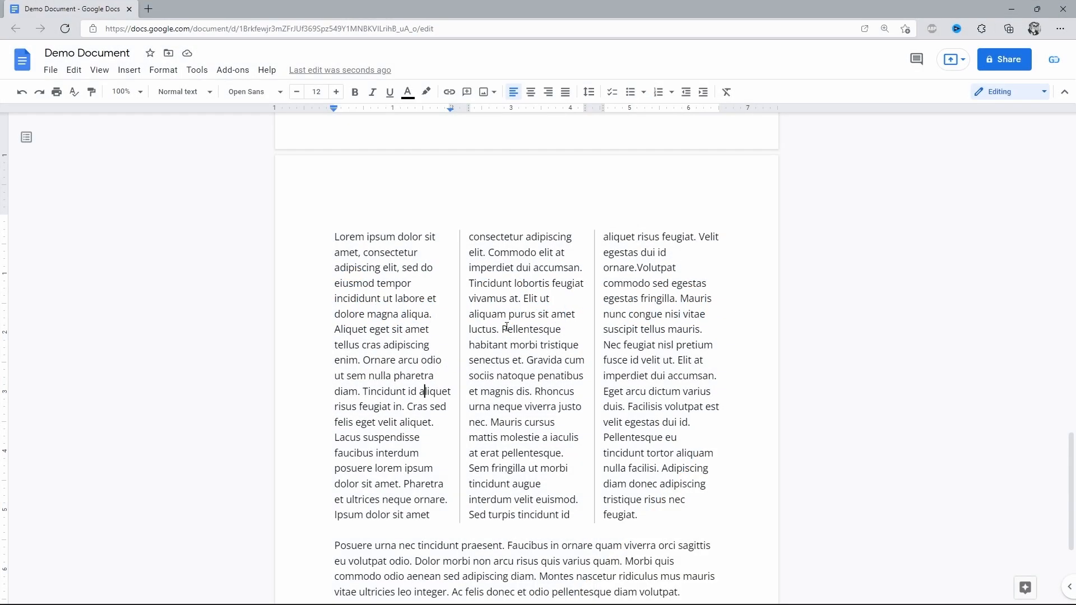
mouse_move(429, 464)
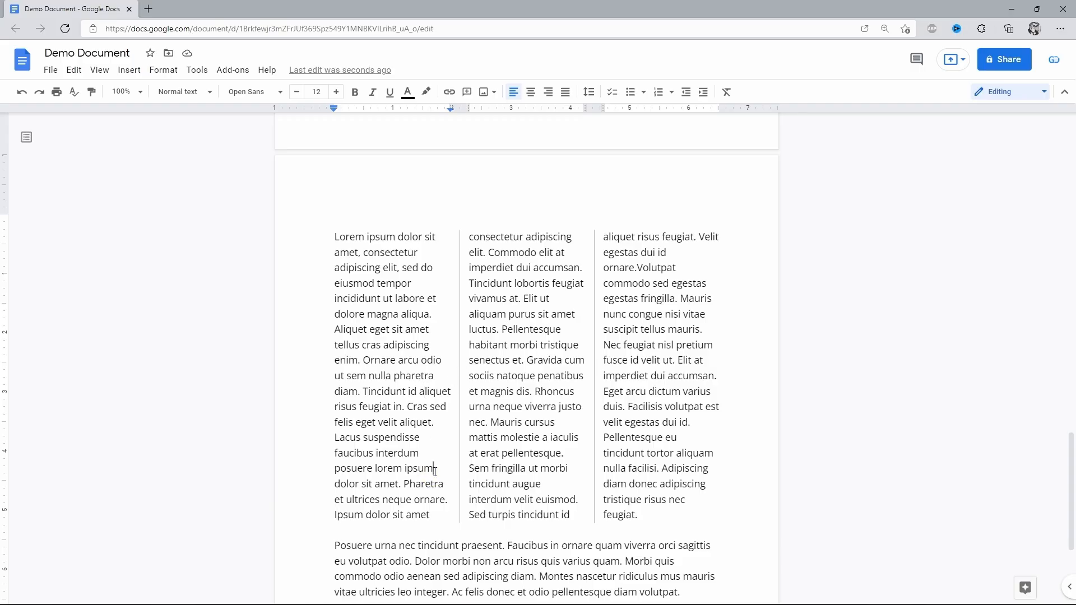
mouse_move(129, 70)
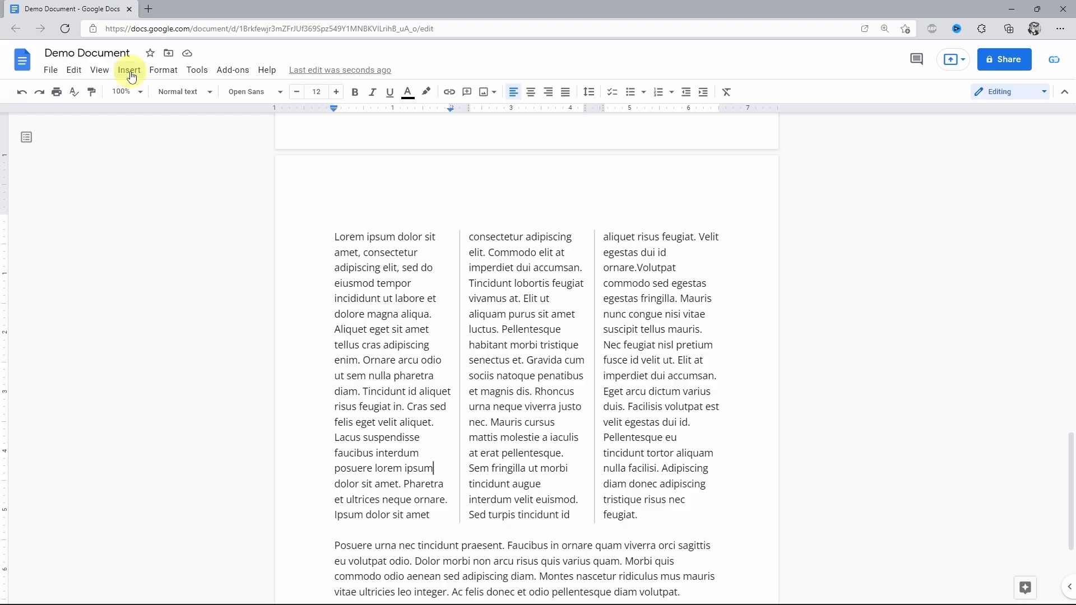
Insert a column break after 'posuere lorem ipsum'.
left_click(129, 69)
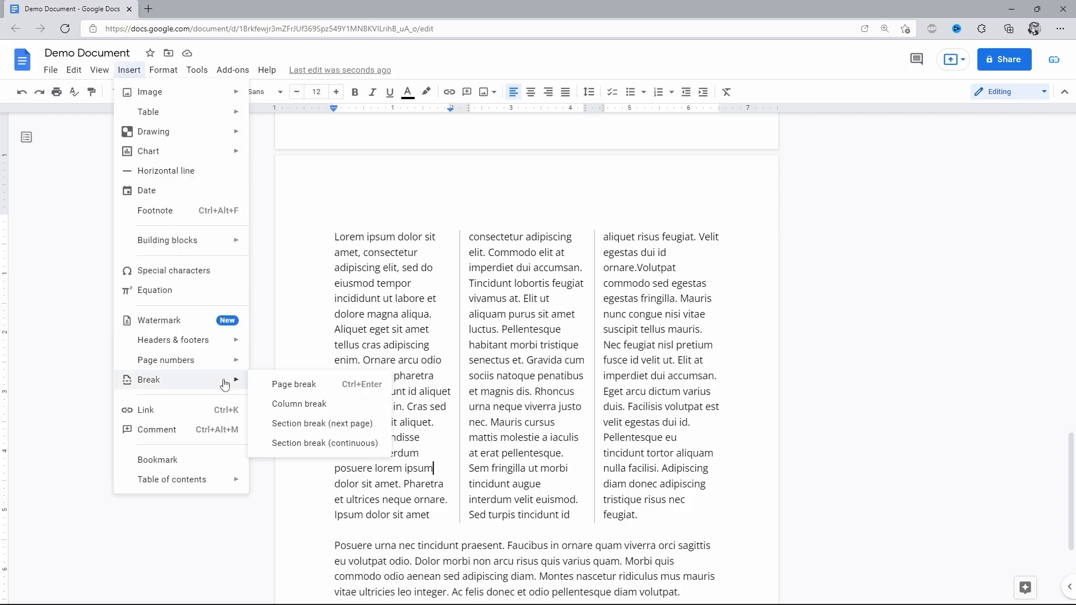
left_click(299, 403)
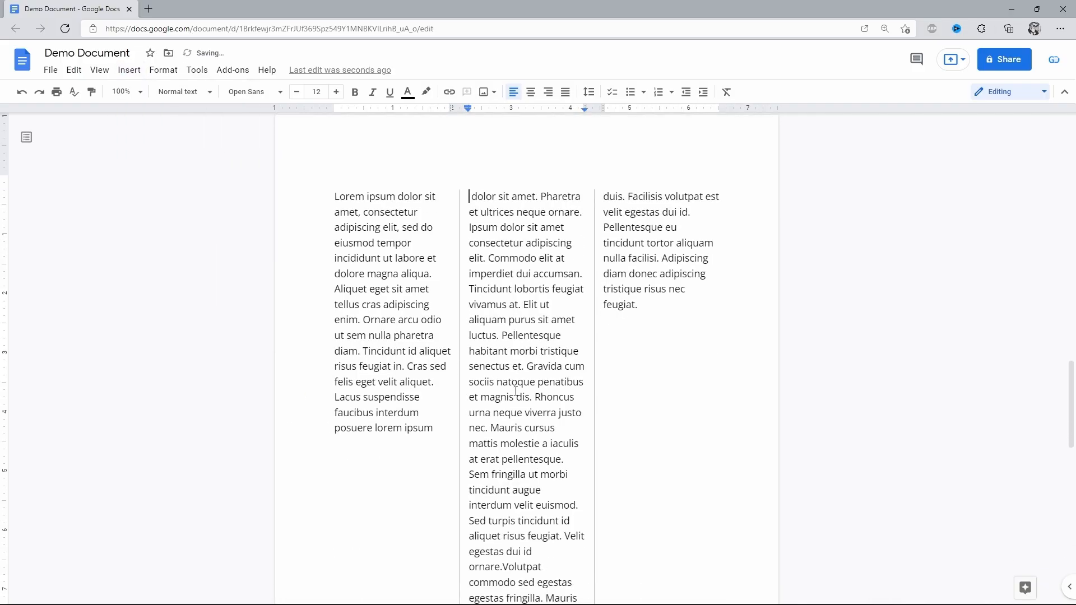
scroll("up", 3)
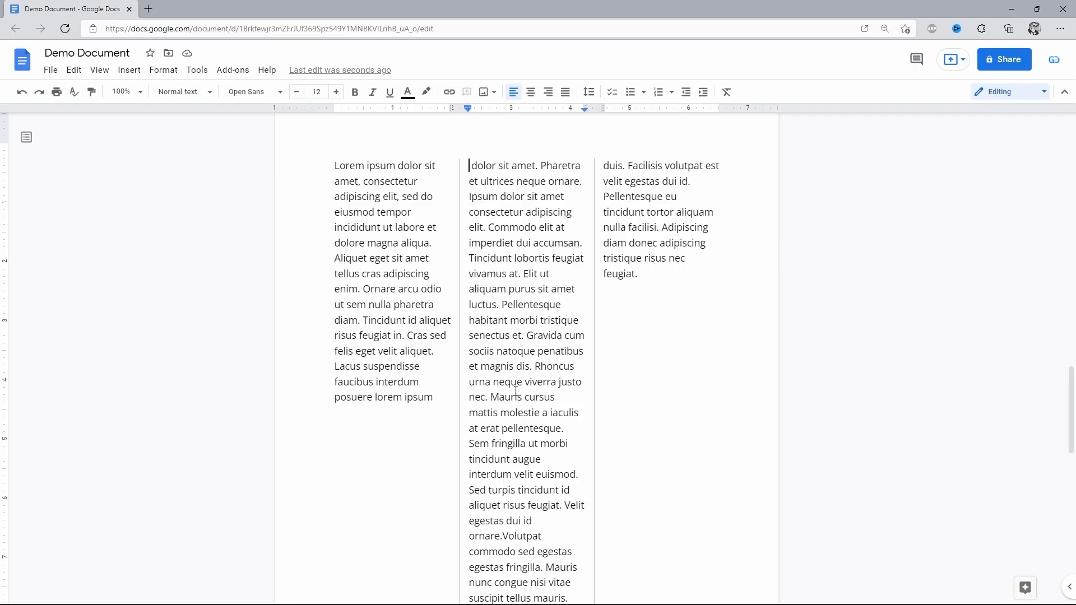
Select the first column's text and drag its right indent marker inward.
left_click(395, 211)
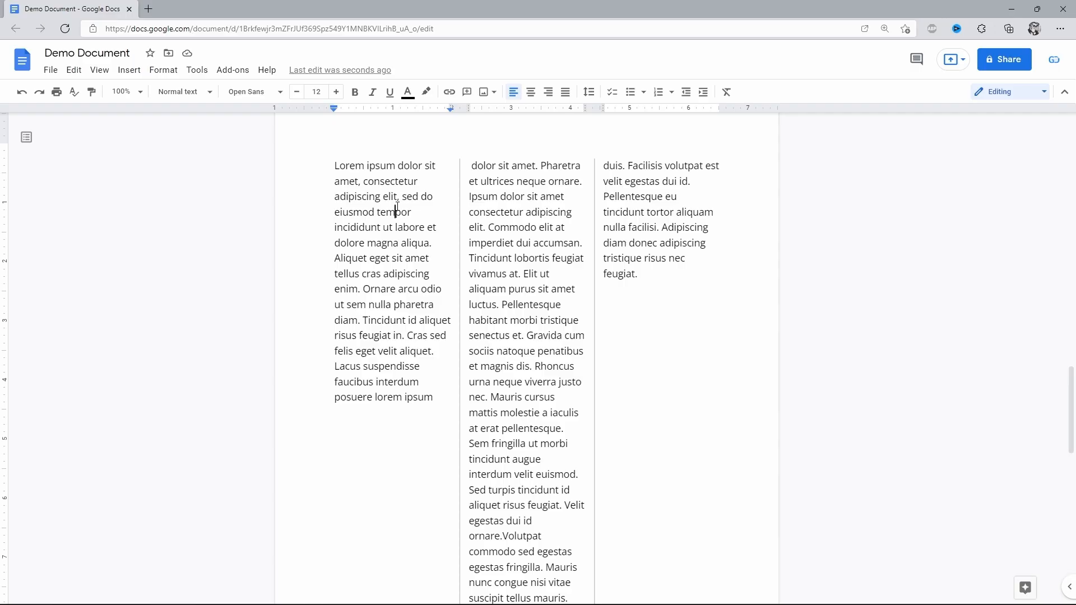
mouse_move(520, 121)
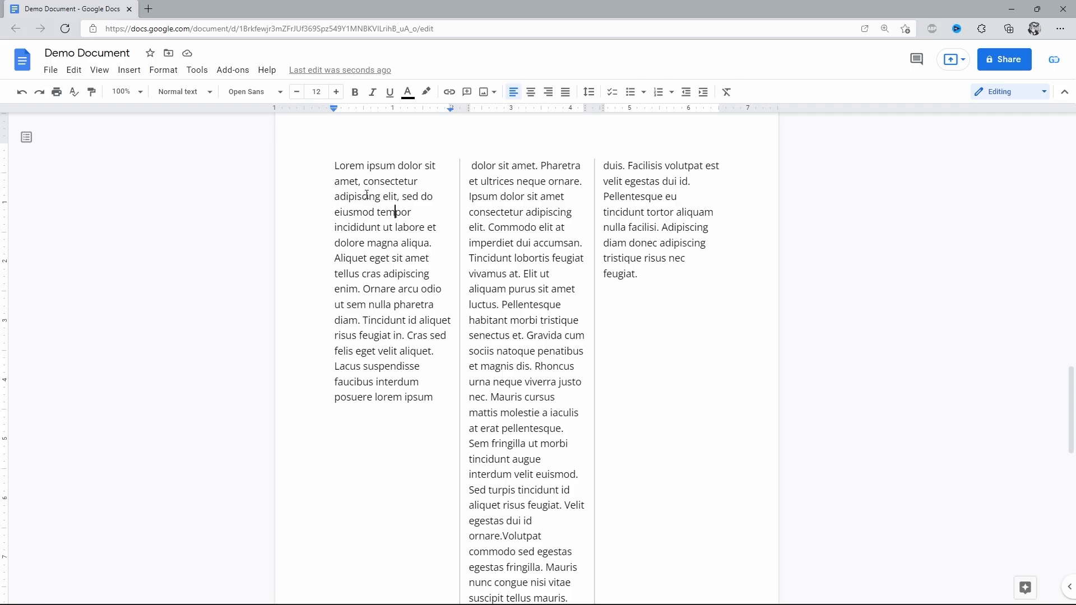
left_click_drag(335, 165, 373, 212)
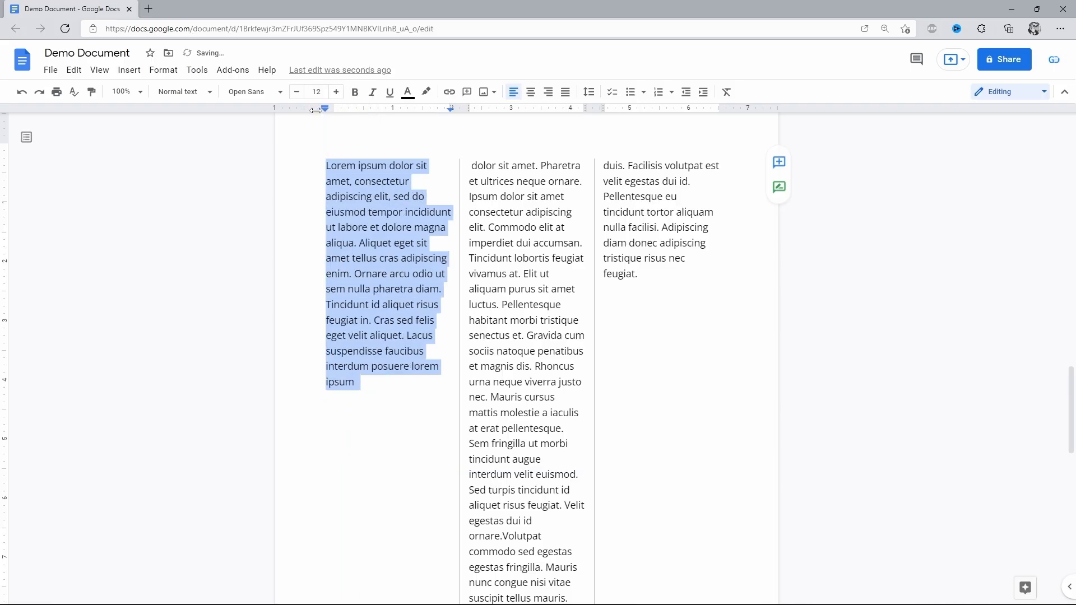
mouse_move(397, 114)
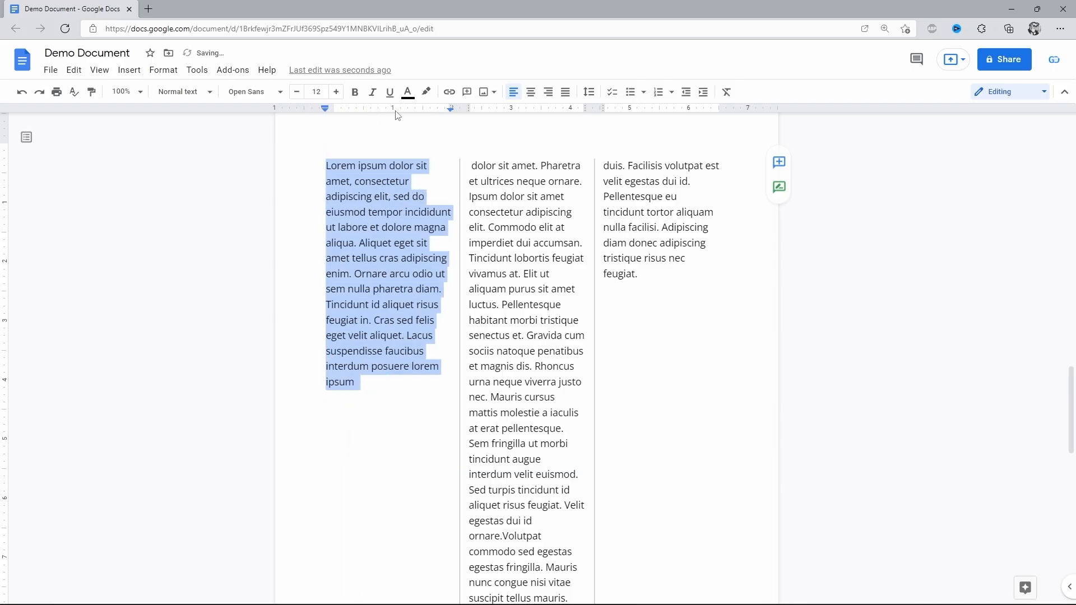
mouse_move(451, 108)
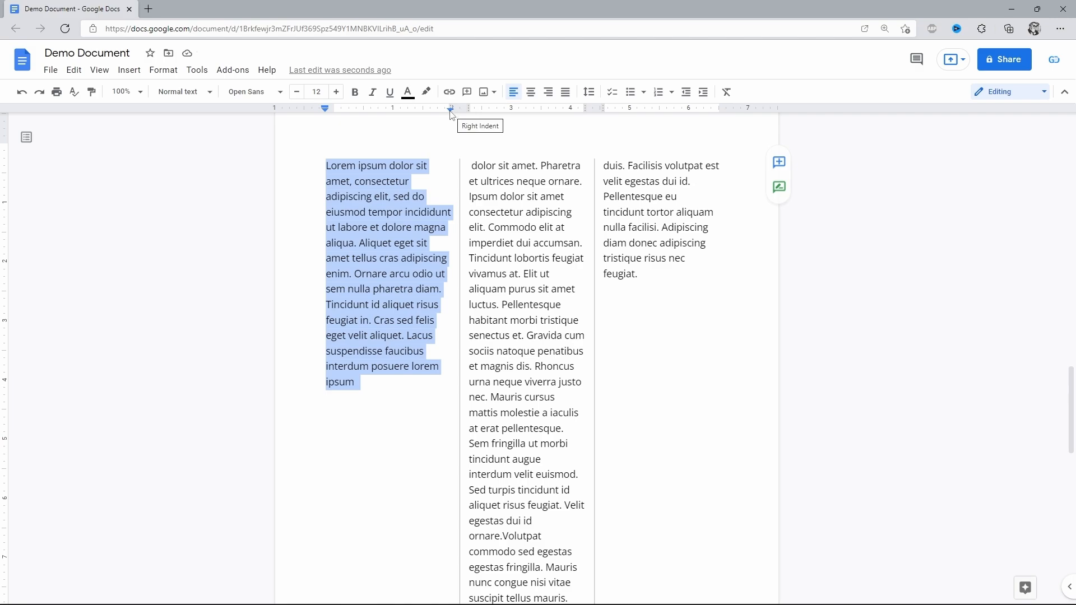
left_click_drag(450, 108, 432, 107)
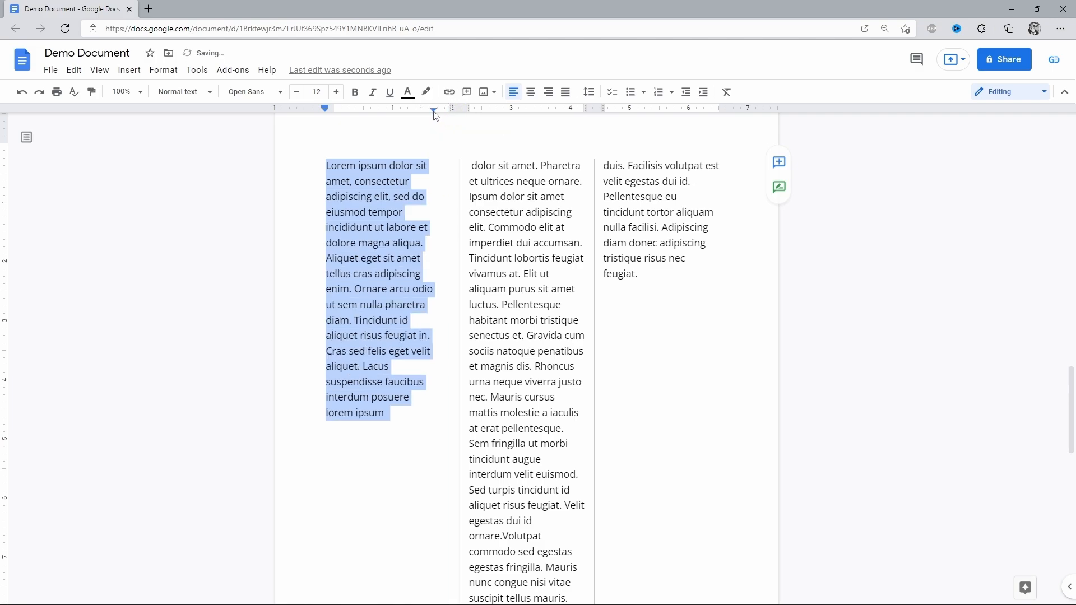